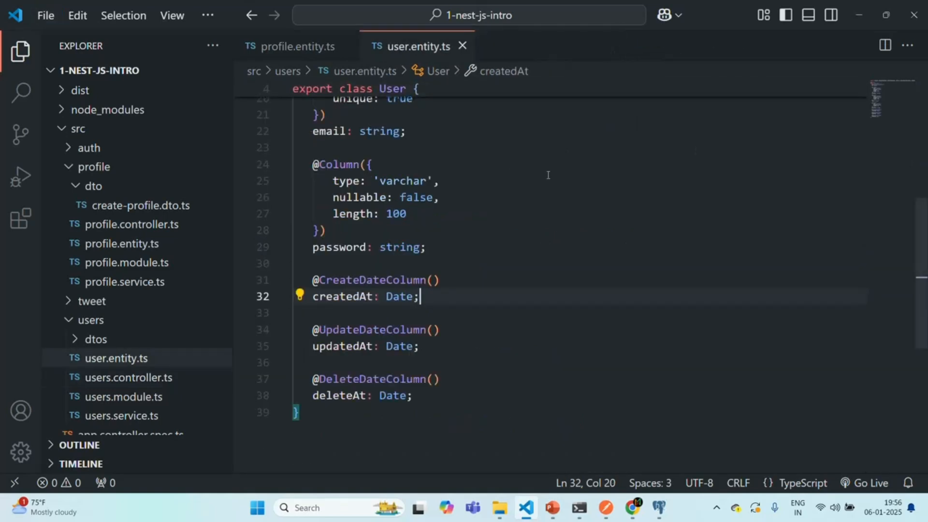
# Step: Switch to pgAdmin 4 to check the nestjs database's tables, which list only 'user'
pyautogui.click(295, 46)
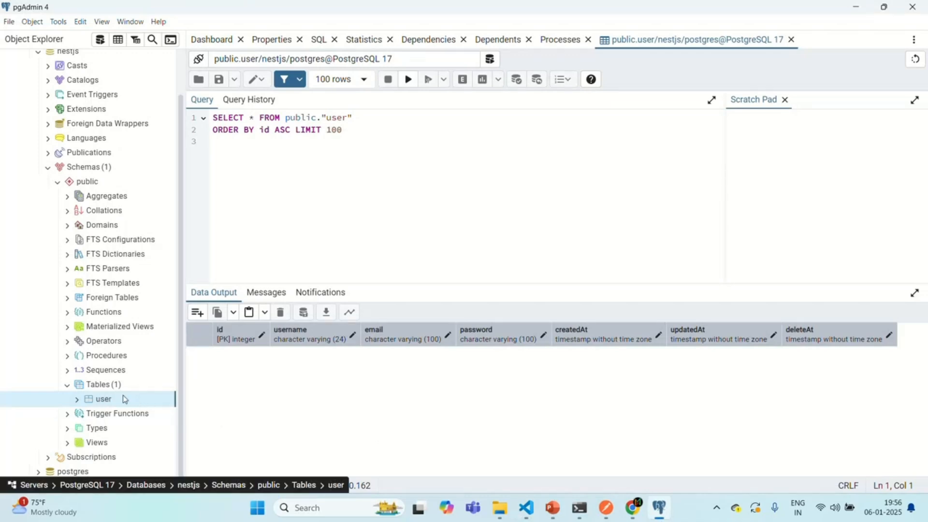
pyautogui.moveTo(115, 404)
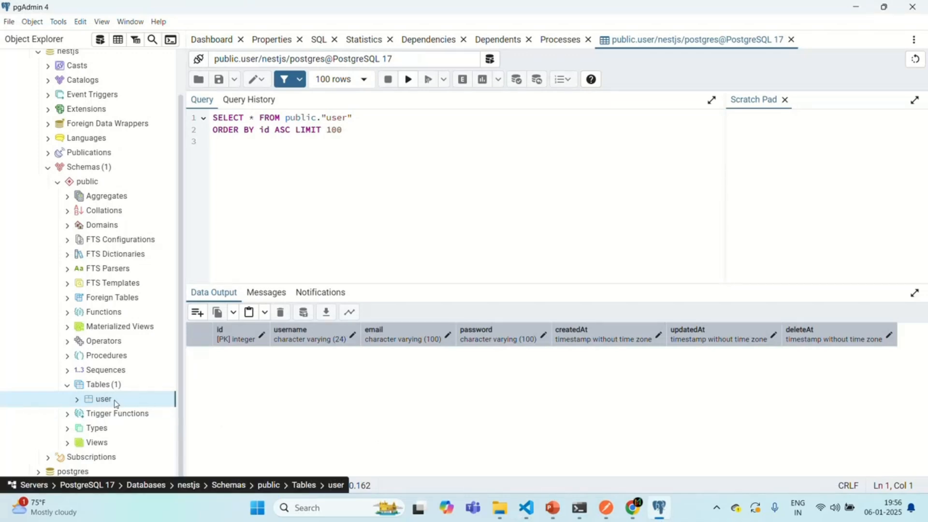
pyautogui.moveTo(149, 404)
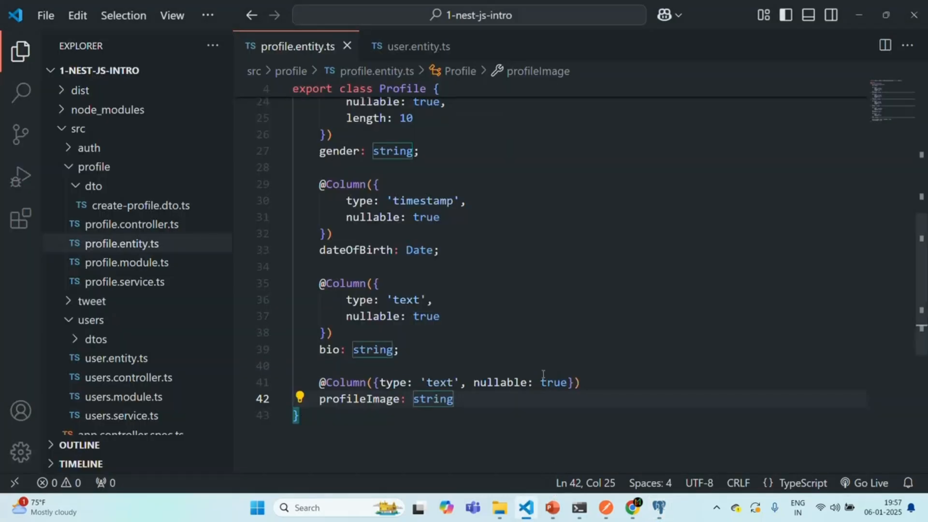
pyautogui.moveTo(456, 278)
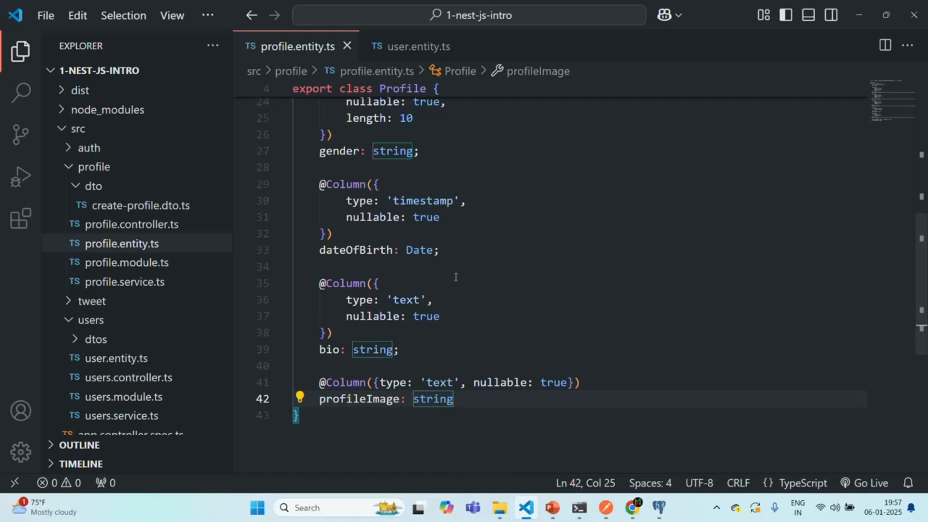
pyautogui.moveTo(315, 49)
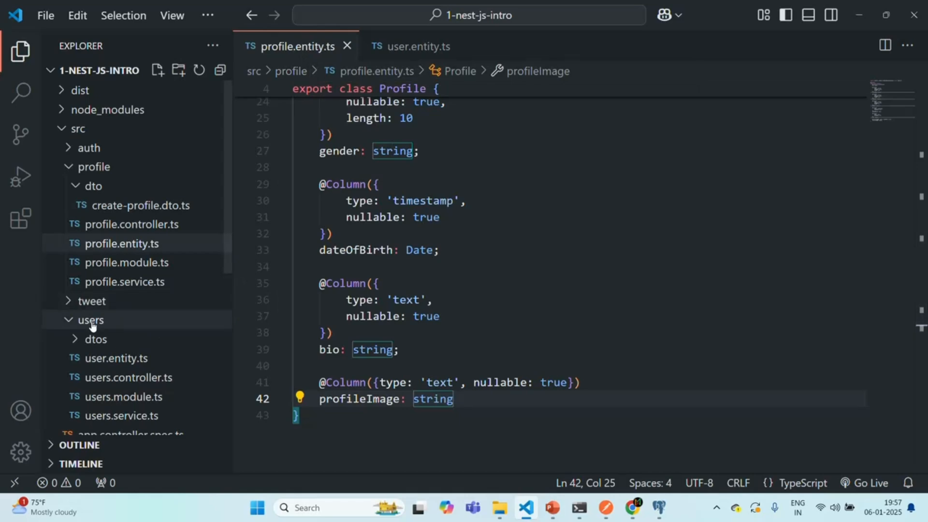
# Step: View app.module.ts and highlight the TypeORM entities option listing only User
pyautogui.click(90, 320)
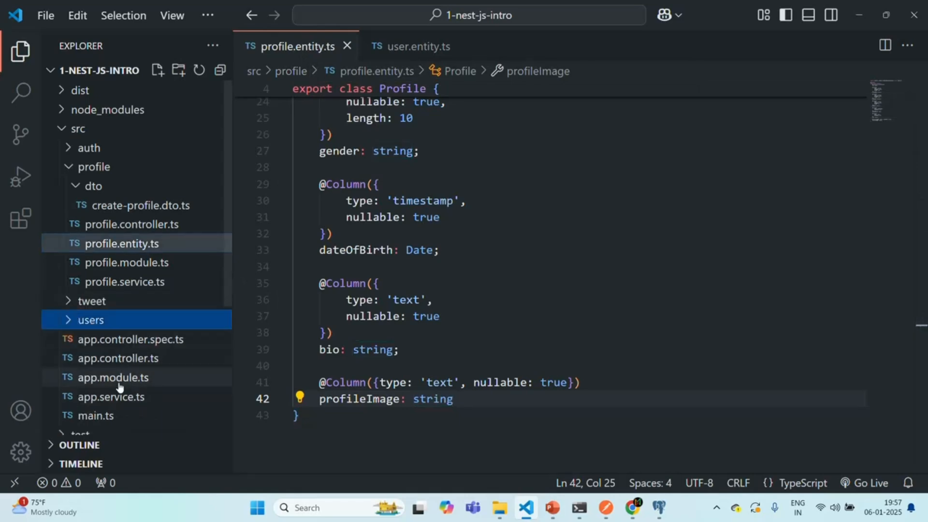
pyautogui.click(112, 377)
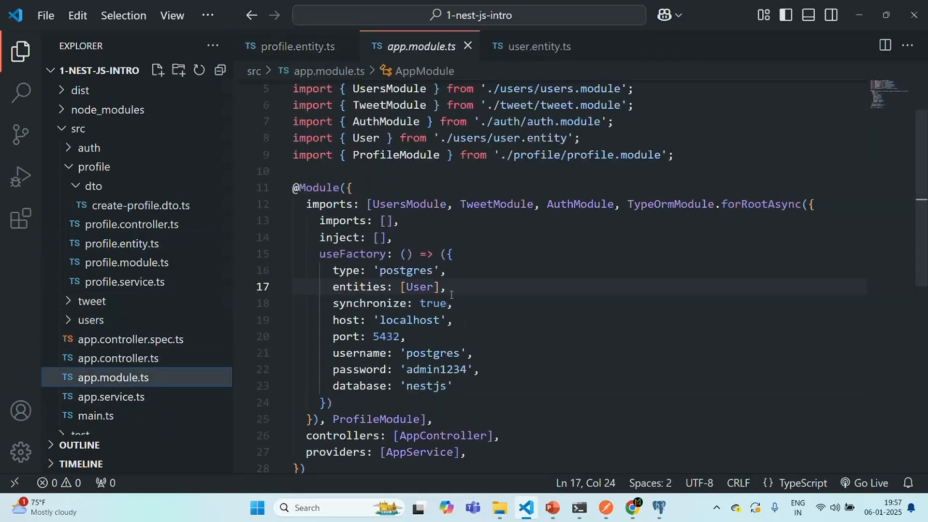
pyautogui.doubleClick(360, 286)
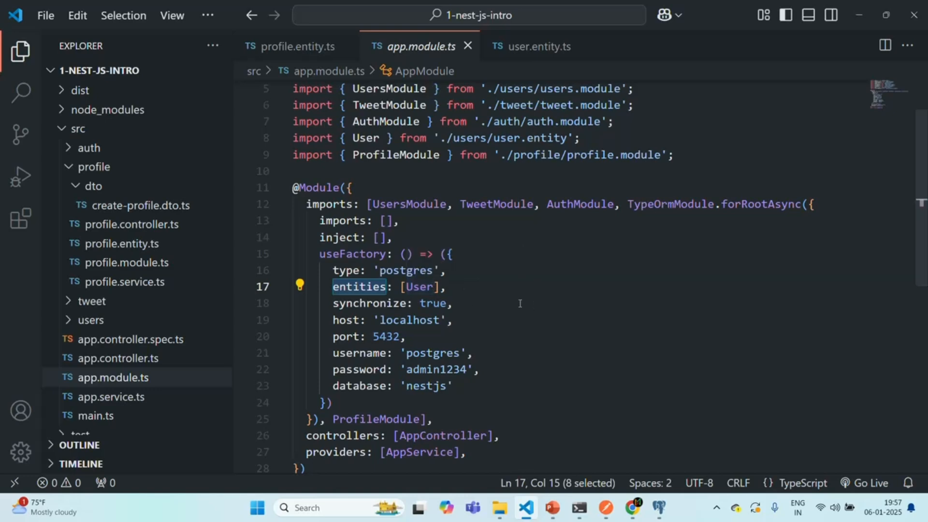
pyautogui.moveTo(503, 296)
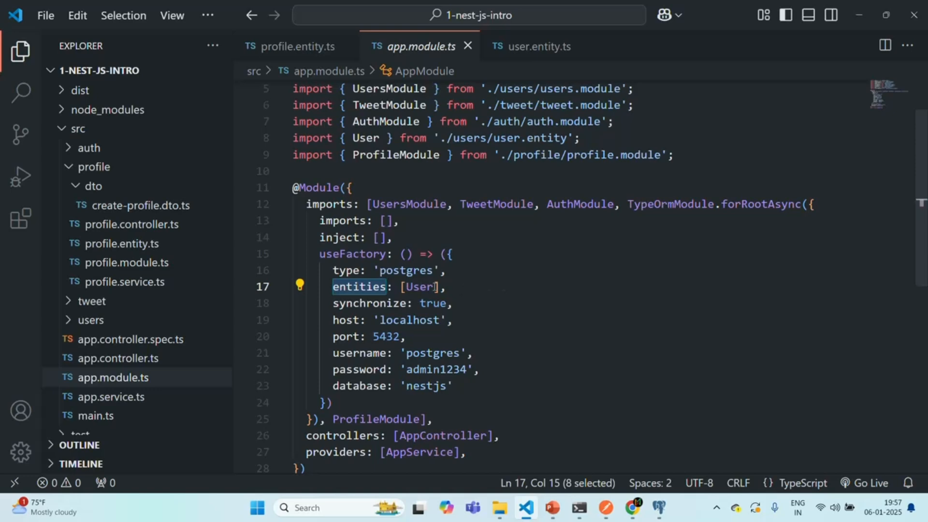
pyautogui.moveTo(419, 287)
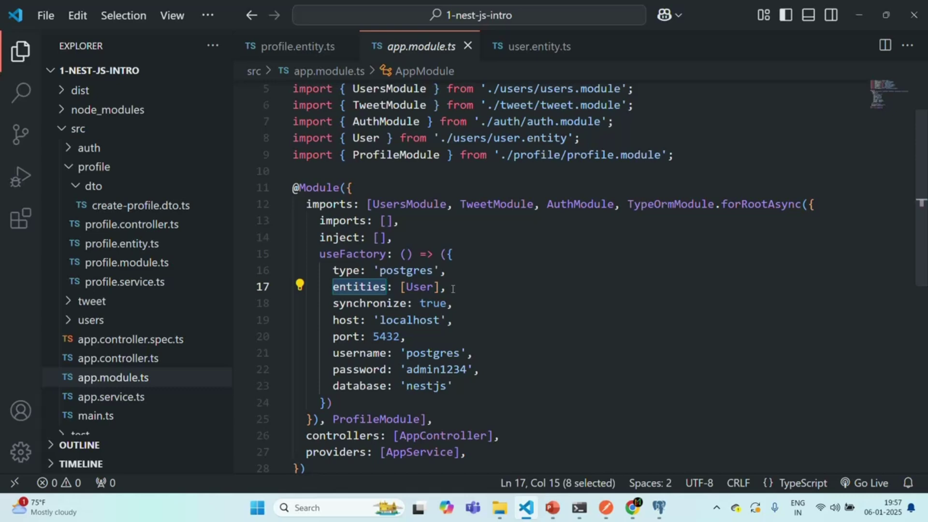
# Step: Add 'autoLoadEntities: true,' to the TypeORM config and comment out the entities line
pyautogui.click(449, 286)
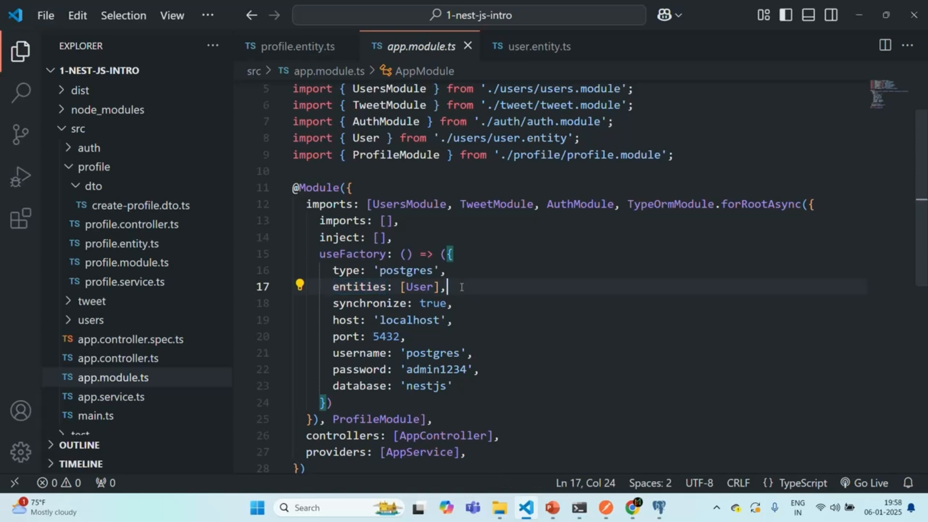
pyautogui.press('Enter')
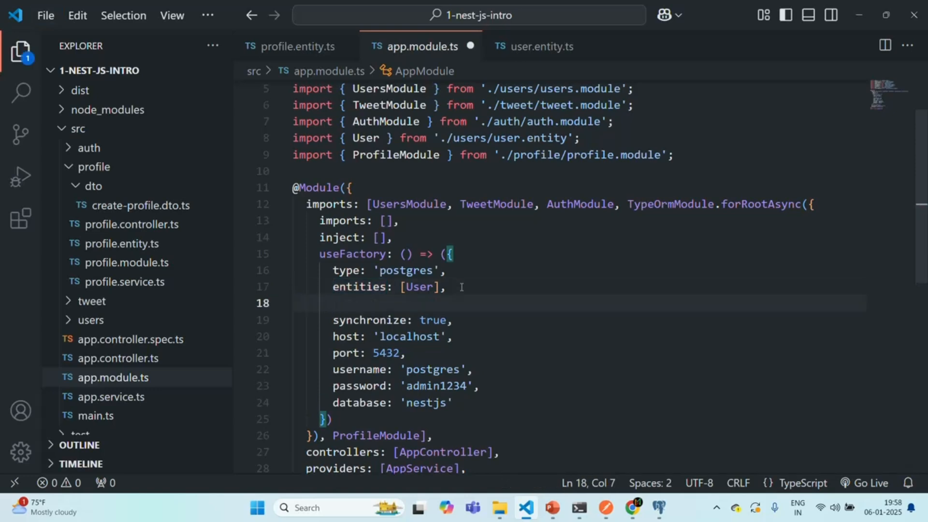
pyautogui.write('autoLoadEntities:')
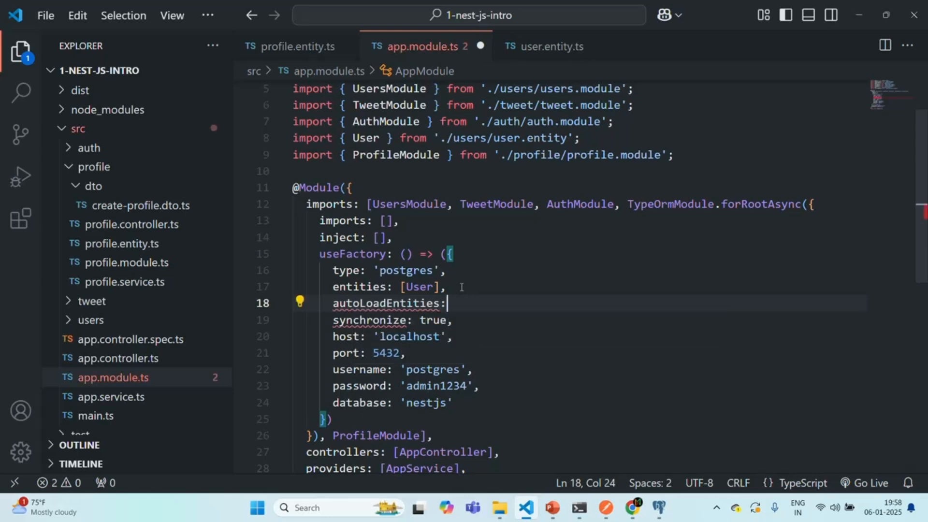
pyautogui.write('true')
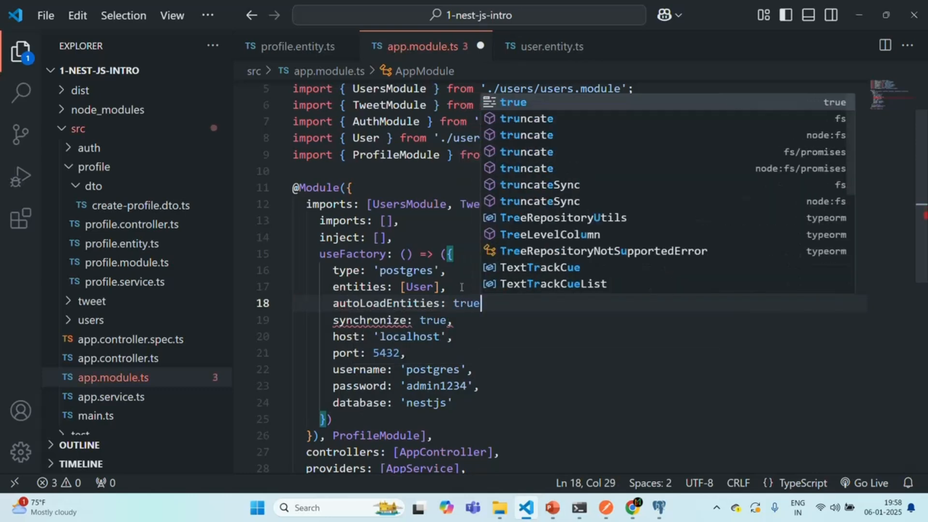
pyautogui.write(',')
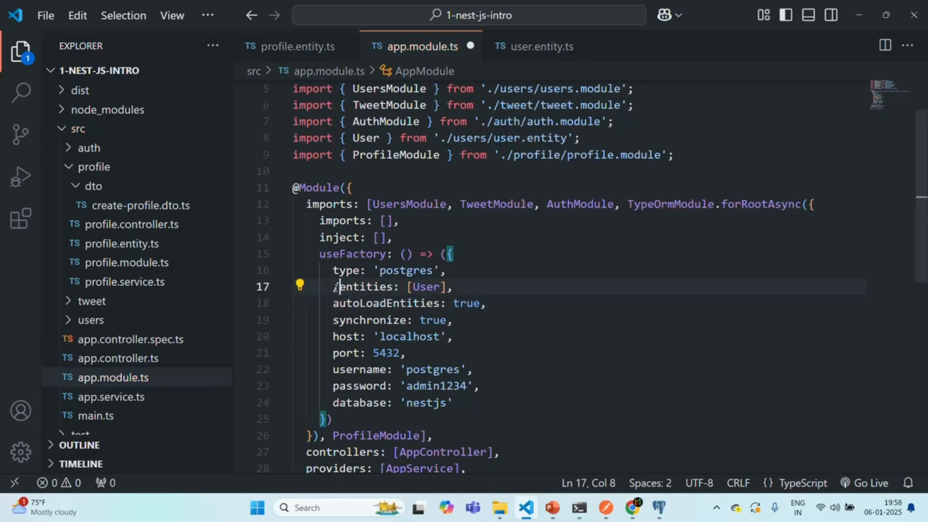
pyautogui.write('//')
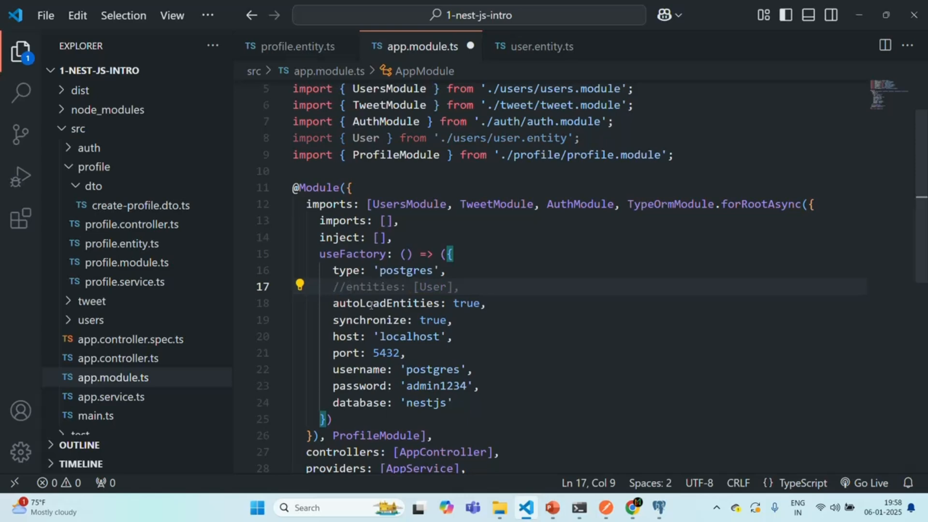
pyautogui.doubleClick(387, 302)
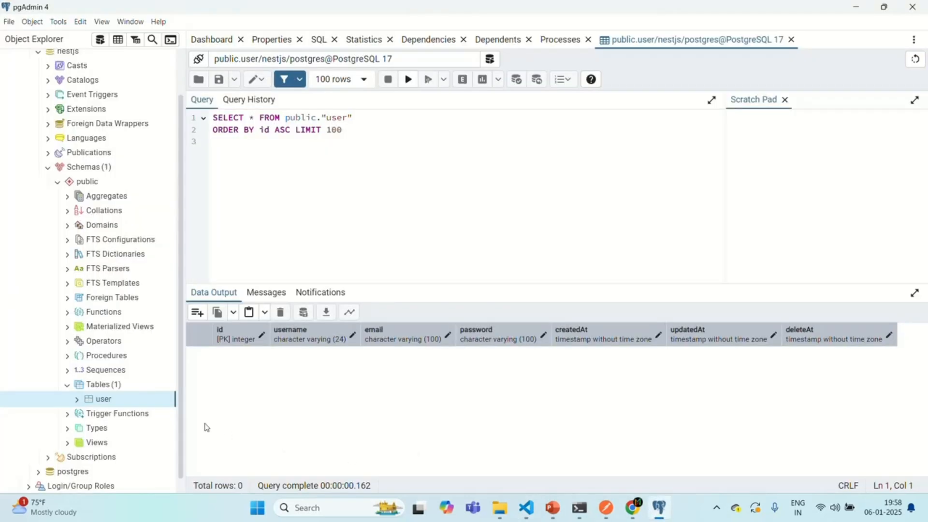
# Step: Refresh the Tables group under the nestjs database in pgAdmin's Object Explorer
pyautogui.rightClick(95, 385)
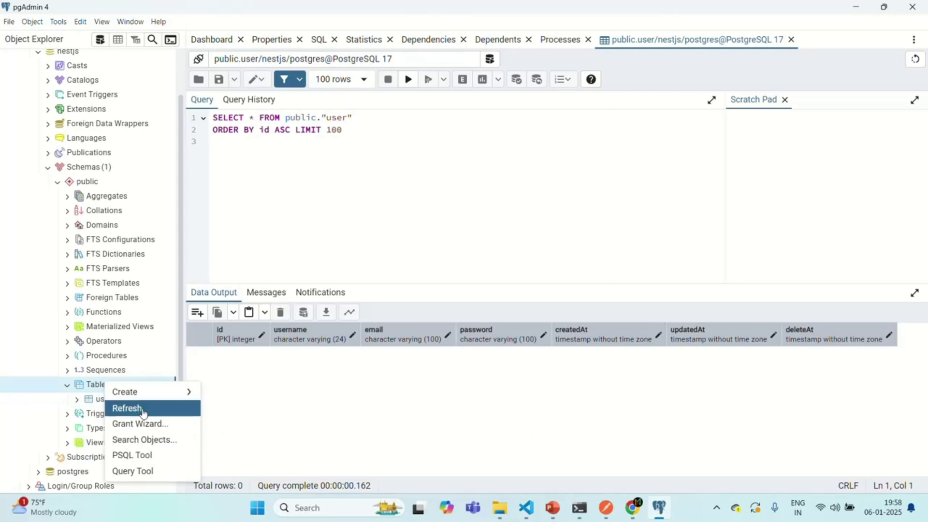
pyautogui.click(127, 408)
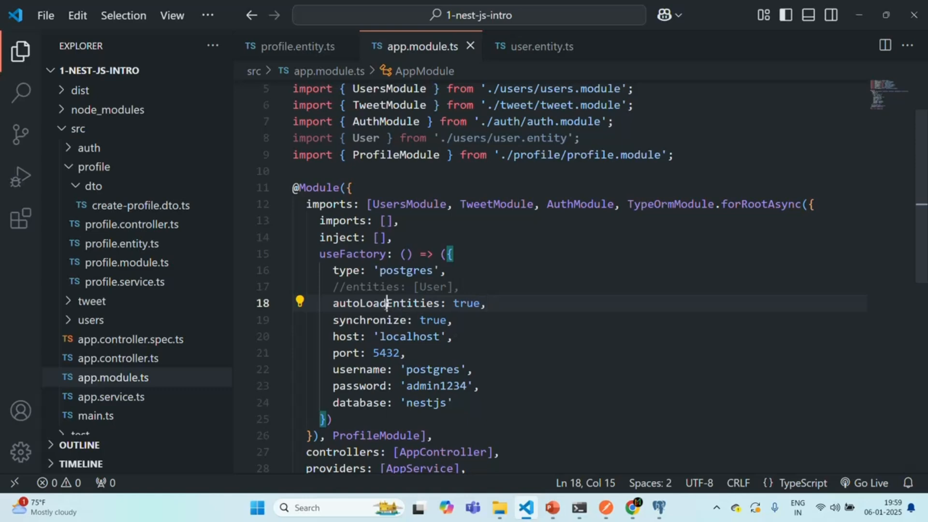
# Step: Review autoLoadEntities and profile.entity.ts, then bring up profile.module.ts for editing
pyautogui.doubleClick(387, 302)
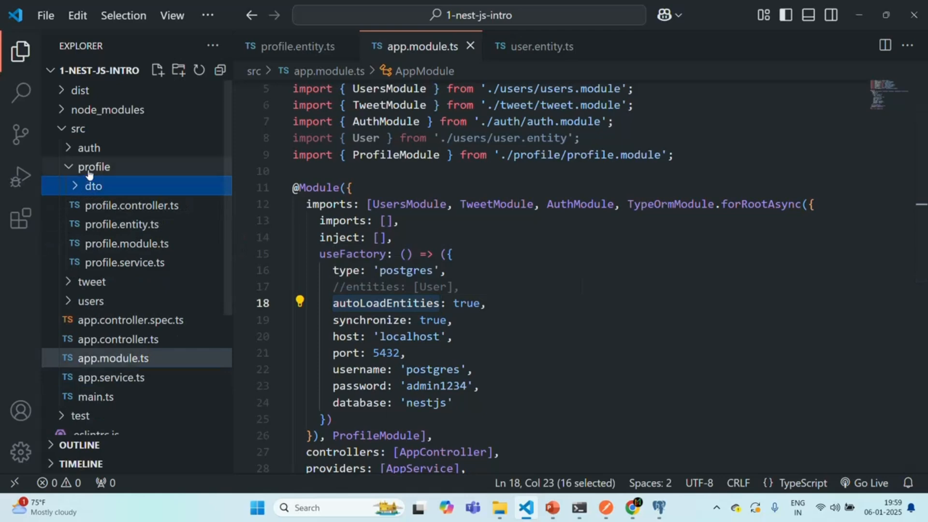
pyautogui.click(121, 225)
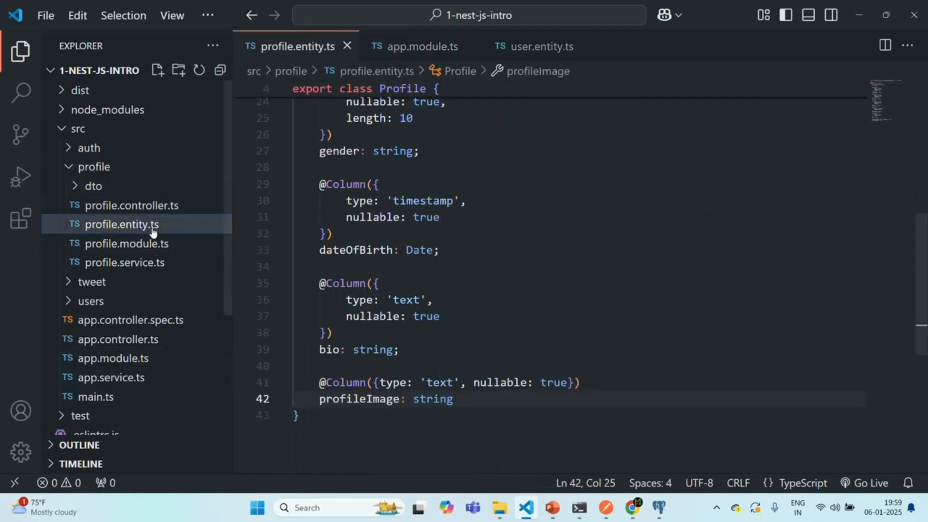
pyautogui.moveTo(147, 227)
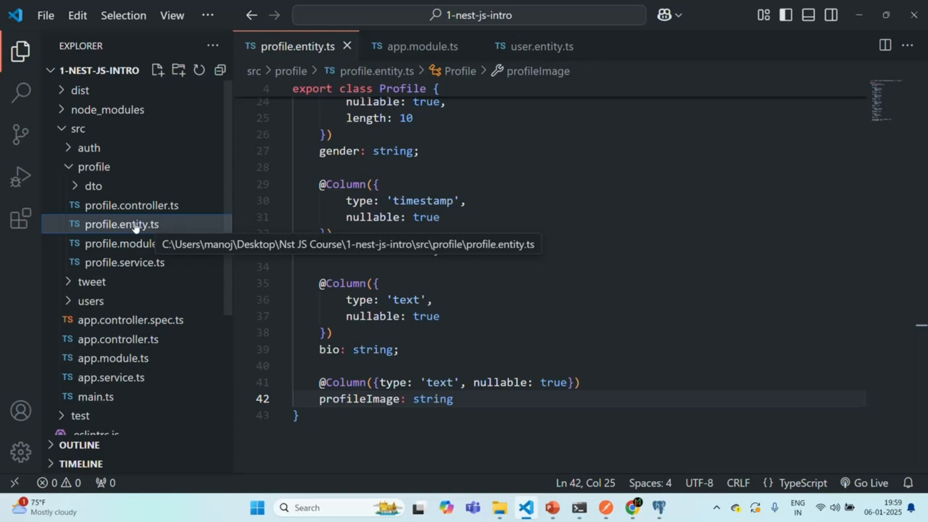
pyautogui.moveTo(169, 226)
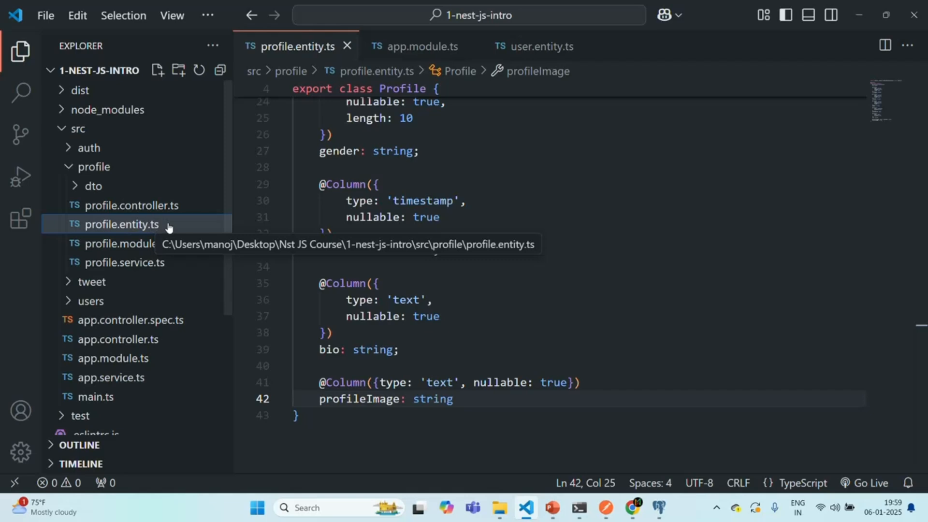
pyautogui.click(127, 244)
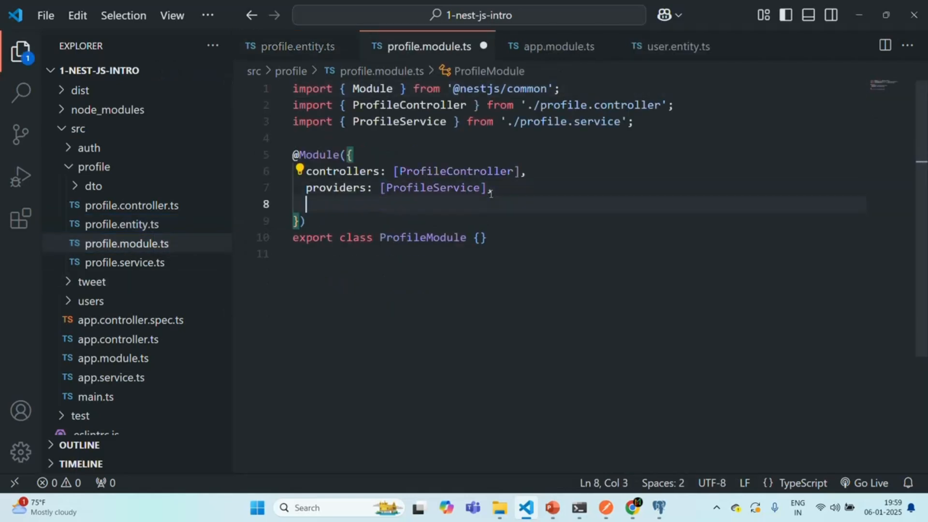
# Step: Add imports: [TypeOrmModule.forFeature([])] to the profile module with its TypeORM import
pyautogui.write('imports')
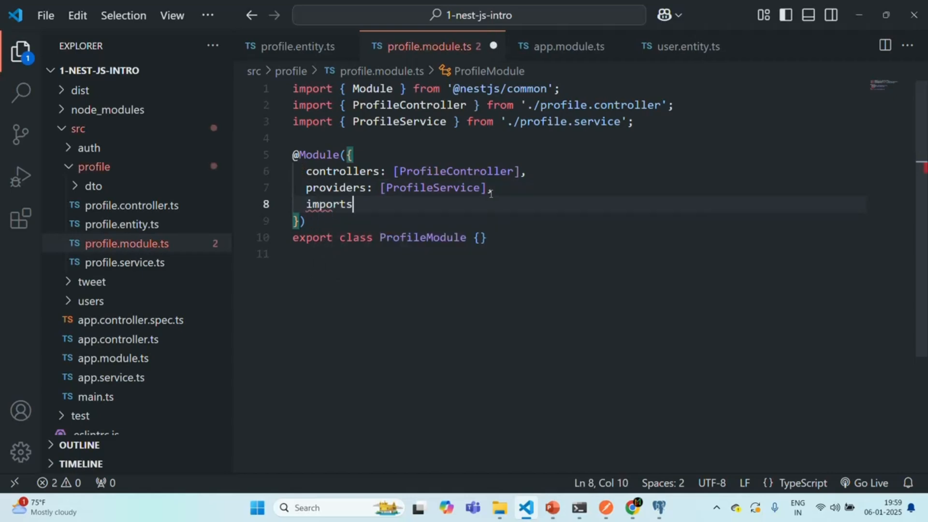
pyautogui.write(': []')
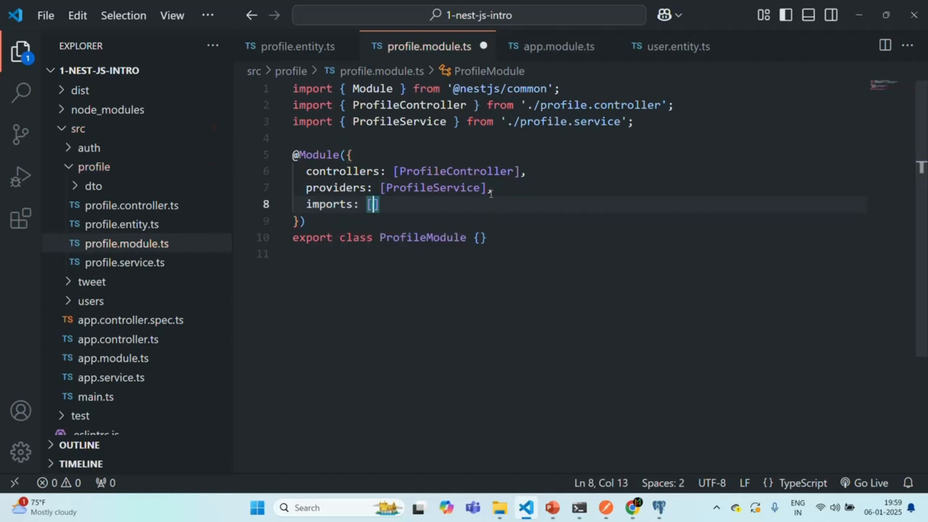
pyautogui.write('Ty')
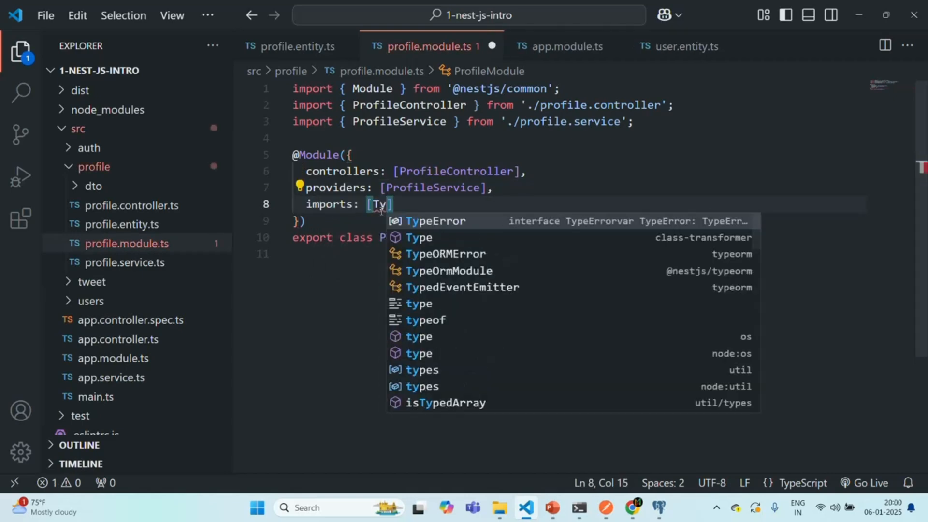
pyautogui.write('peOrmModule.')
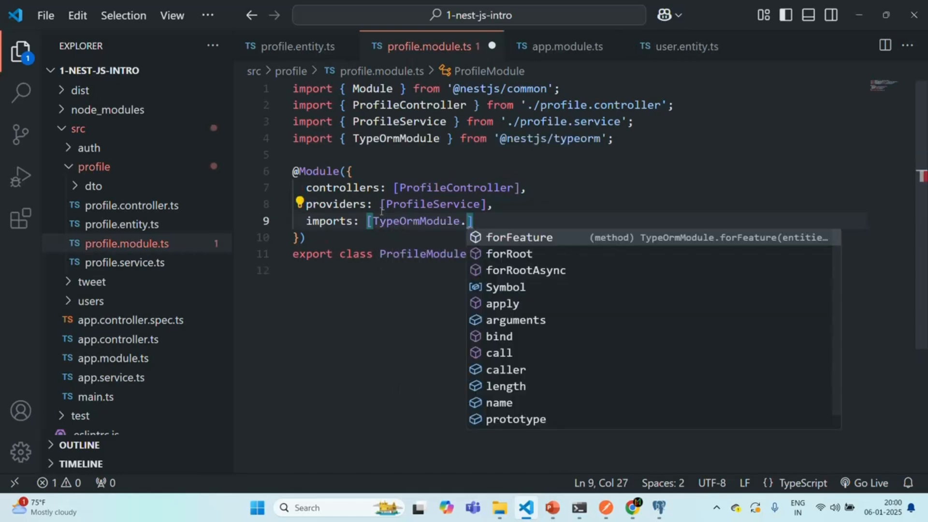
pyautogui.click(519, 238)
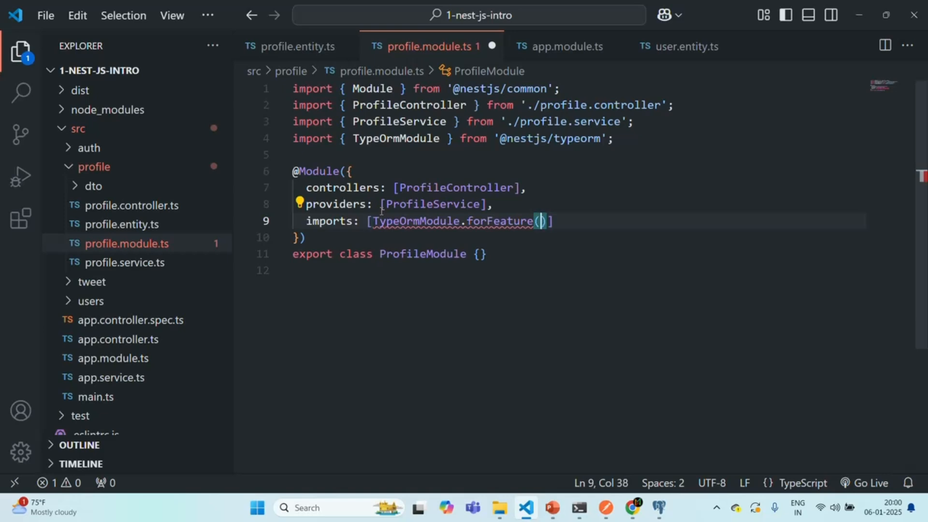
pyautogui.write('[]')
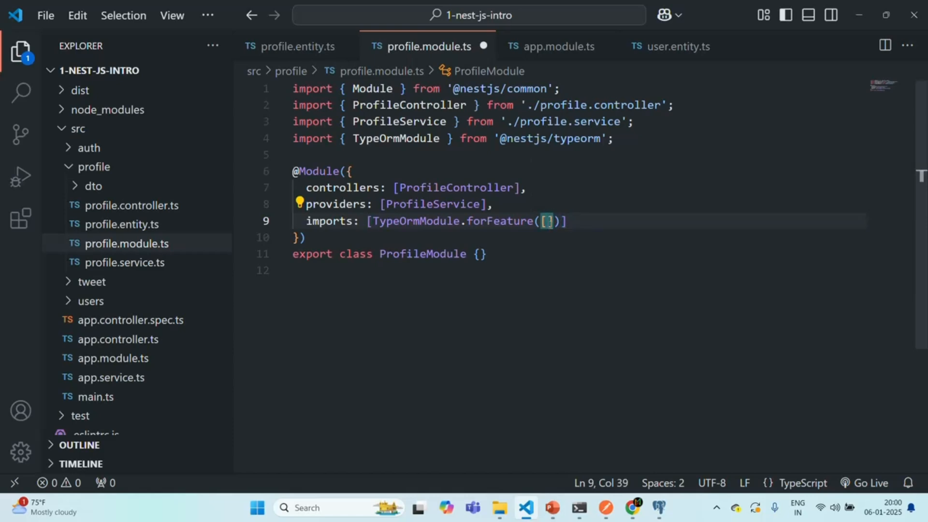
pyautogui.click(294, 47)
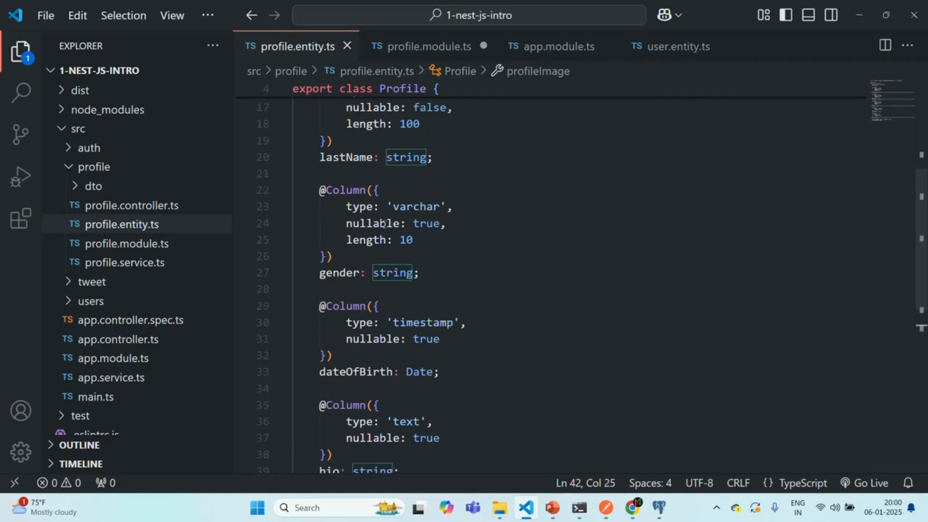
# Step: Set lastName's nullable to true in profile.entity.ts, save it, and expand the dto folder
pyautogui.scroll(3)
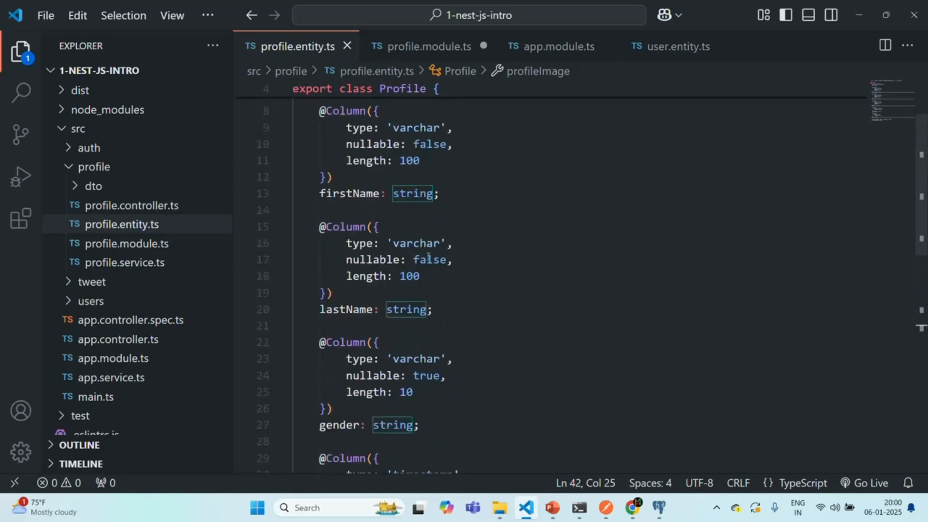
pyautogui.write('tru')
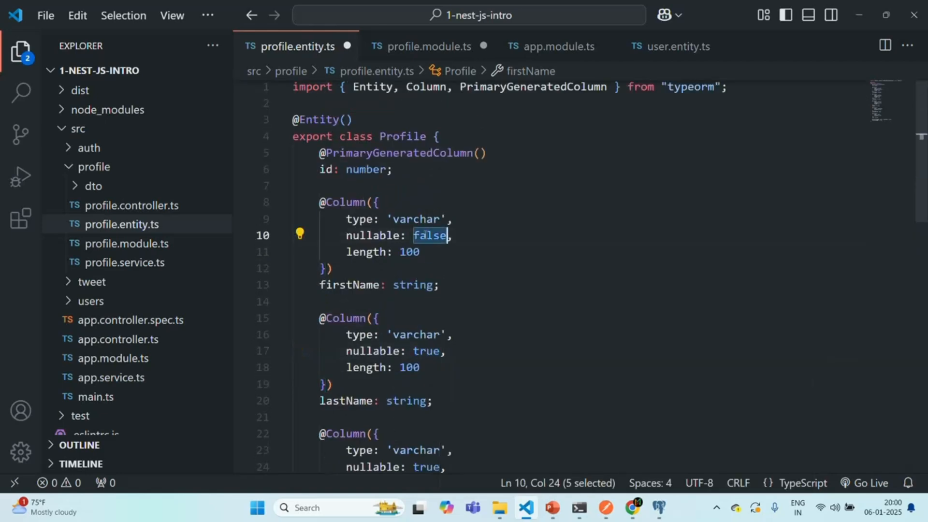
pyautogui.write('tru')
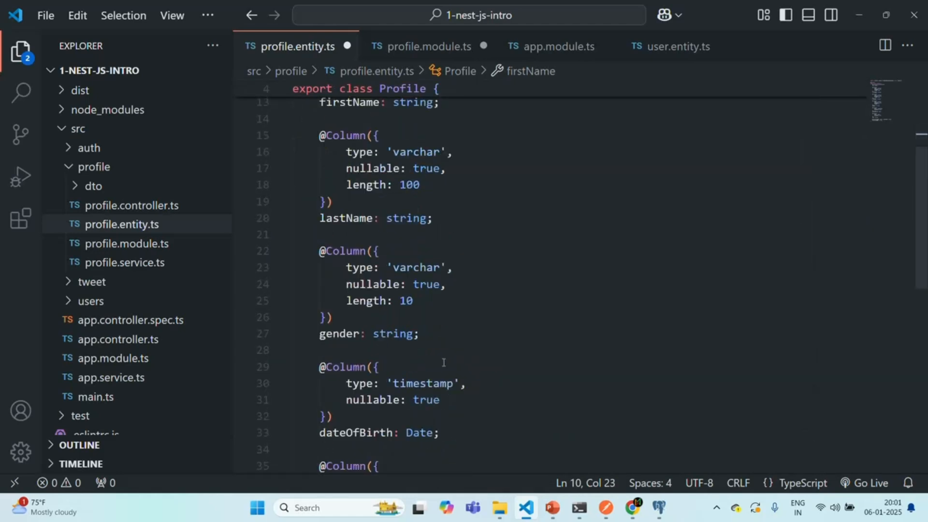
pyautogui.scroll(-3)
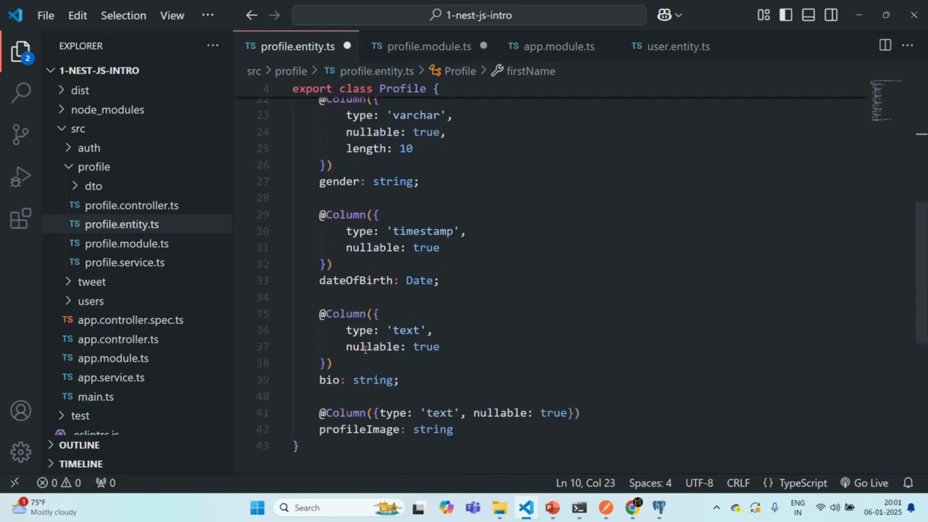
pyautogui.scroll(-3)
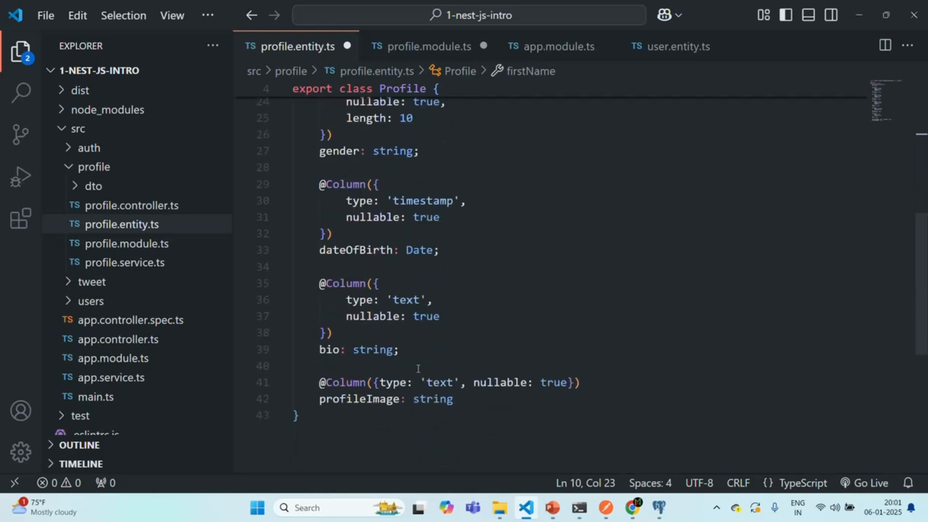
pyautogui.moveTo(515, 344)
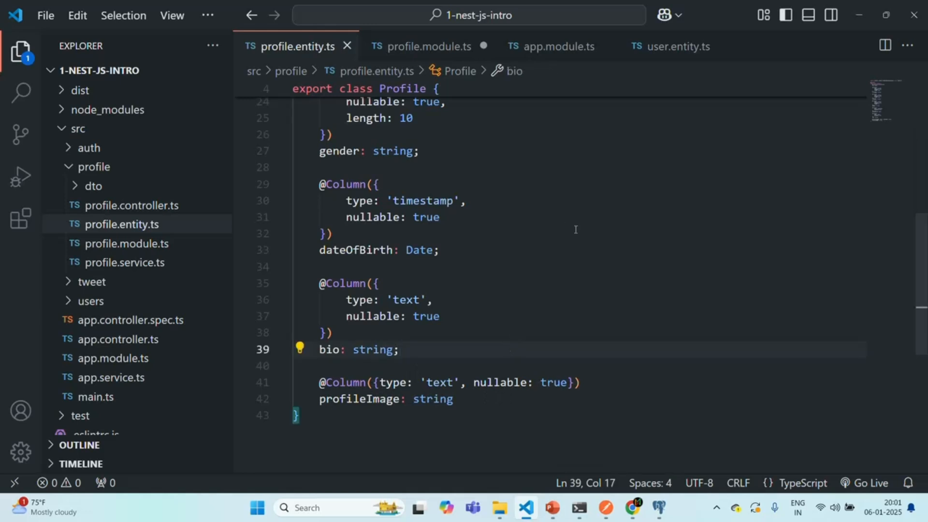
pyautogui.click(93, 185)
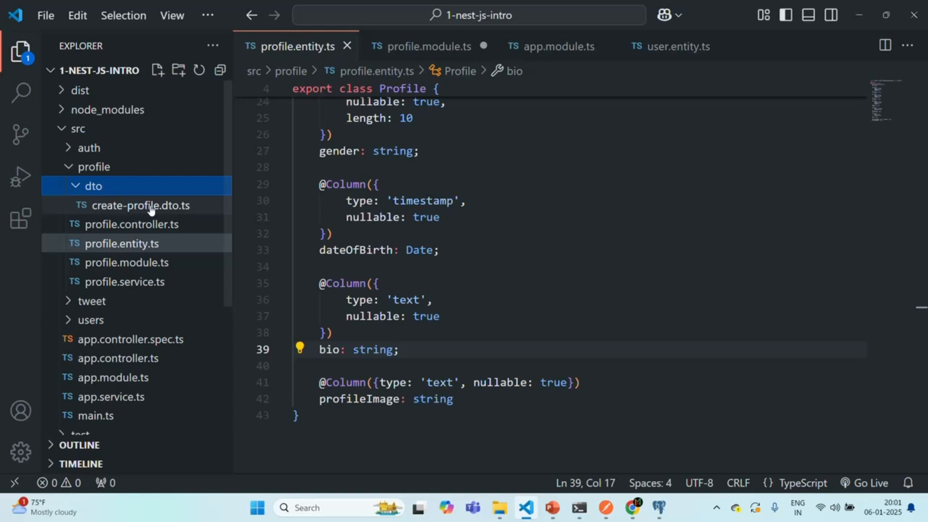
# Step: Add a '?' optional marker in create-profile.dto.ts, save it, and return to profile.module.ts
pyautogui.click(139, 205)
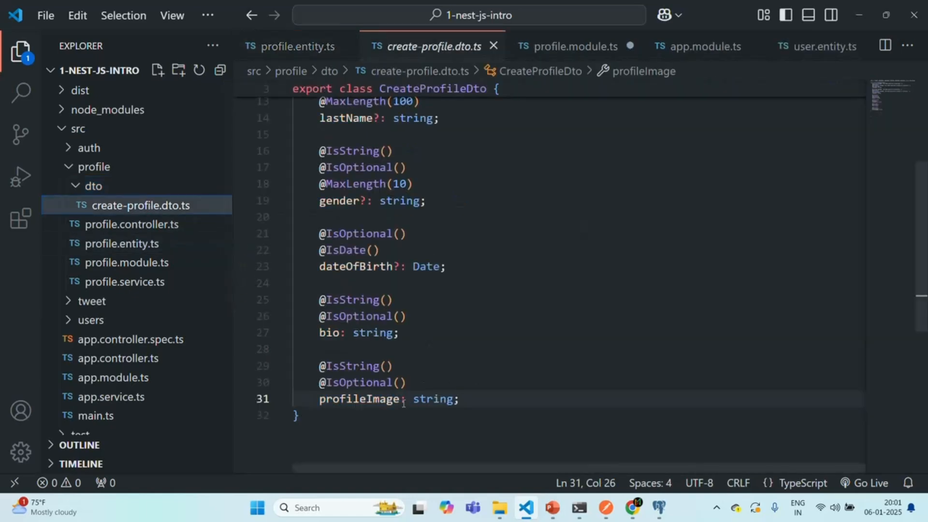
pyautogui.write('?')
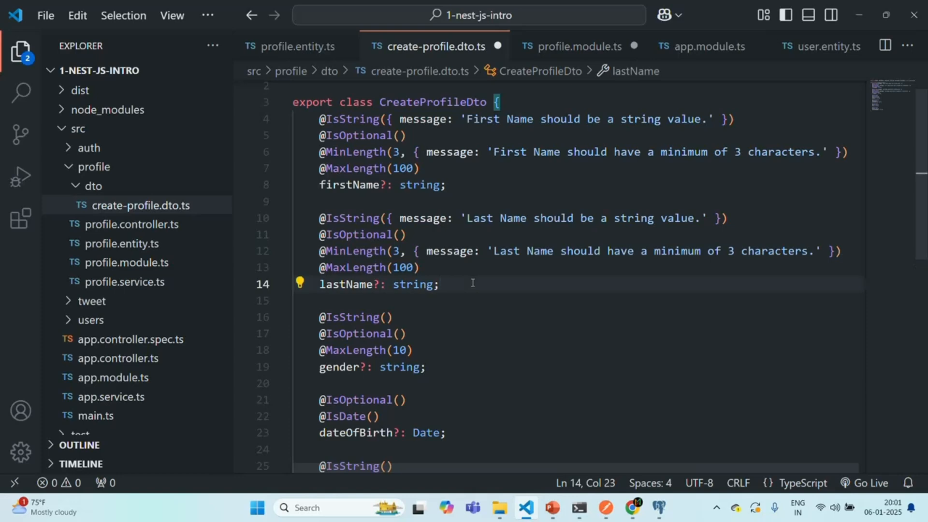
pyautogui.press('Ctrl+s')
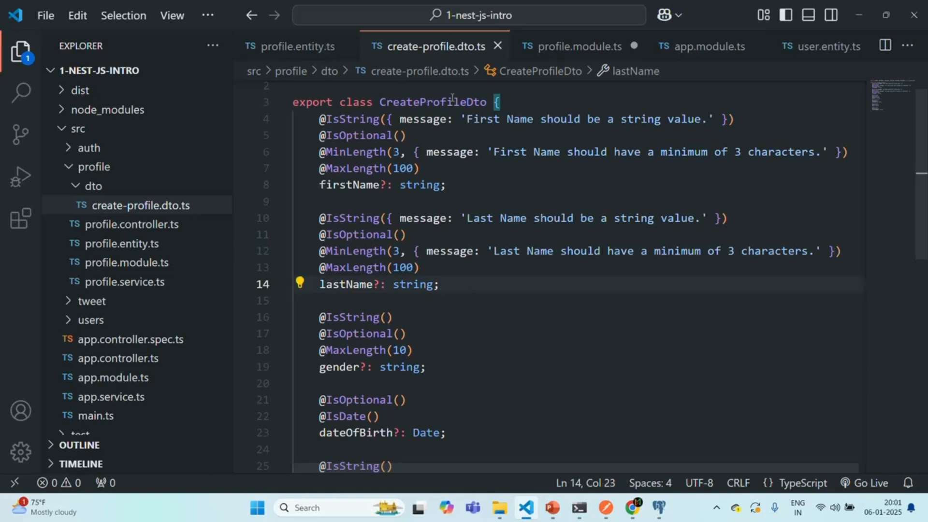
pyautogui.click(587, 46)
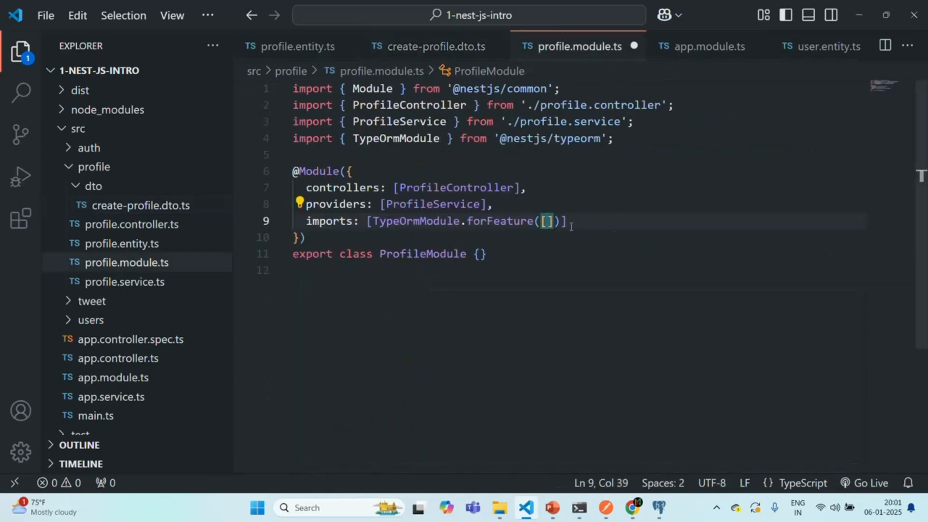
# Step: Register Profile in TypeOrmModule.forFeature with its ./profile.entity import and save the module
pyautogui.write('P')
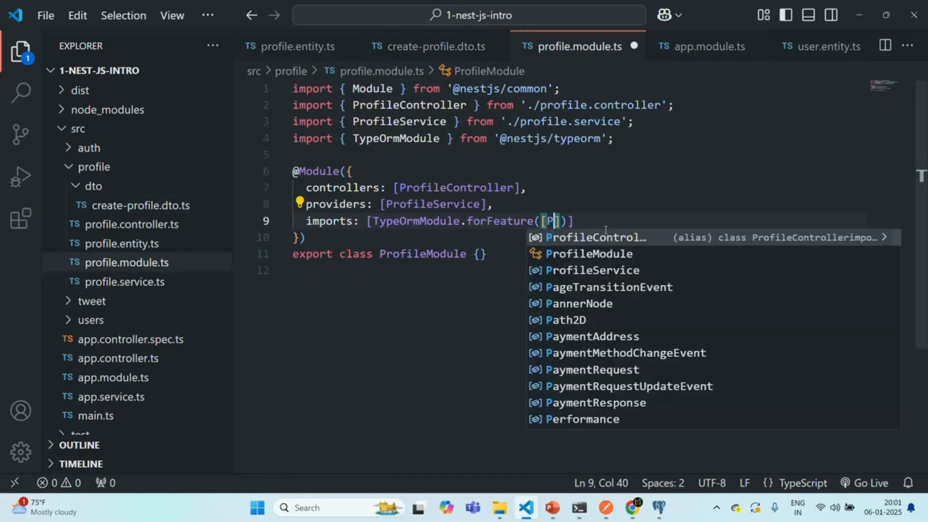
pyautogui.write('rofi')
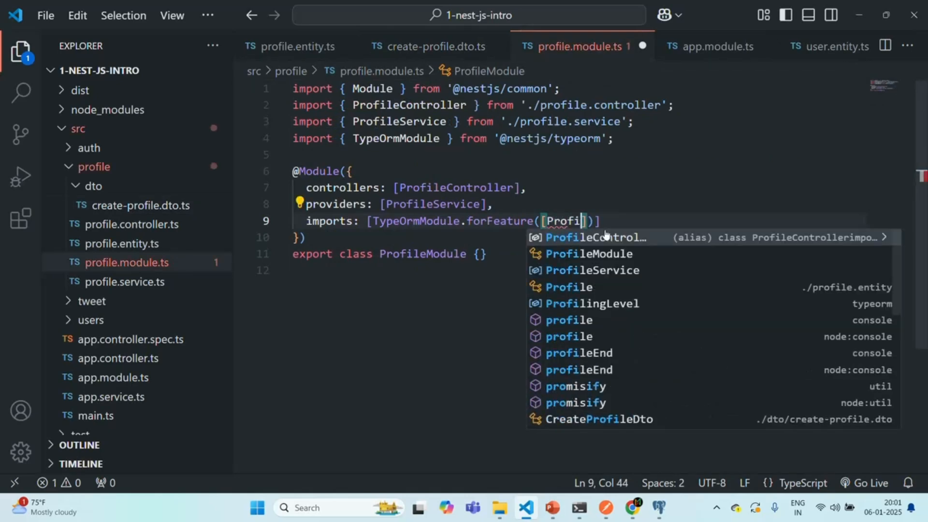
pyautogui.write('le')
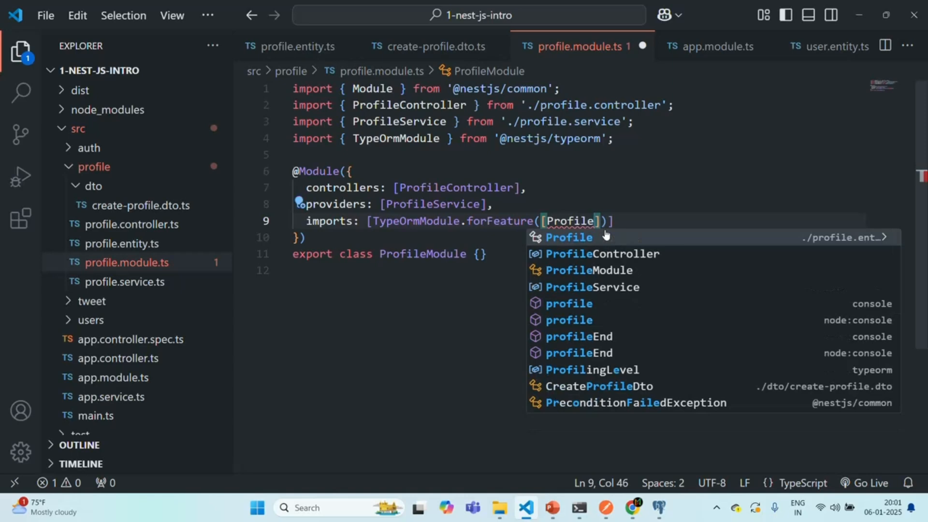
pyautogui.moveTo(823, 242)
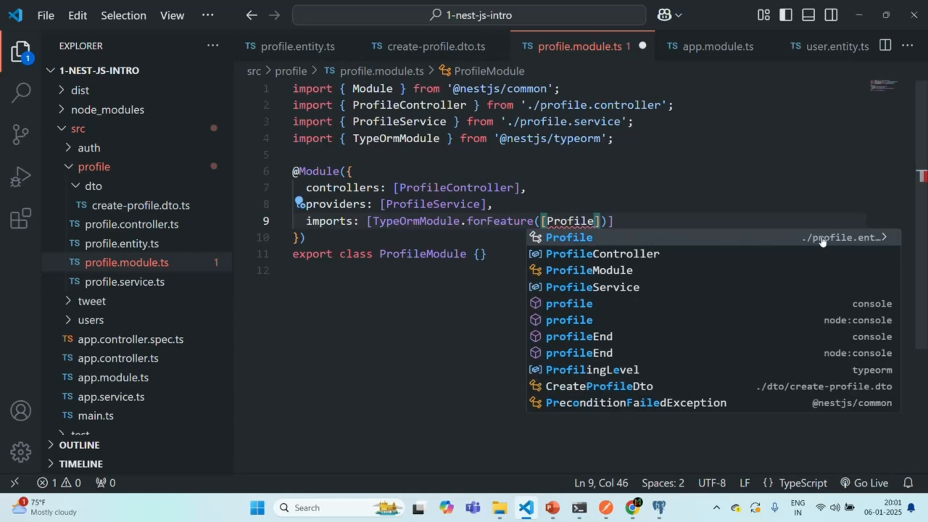
pyautogui.click(569, 238)
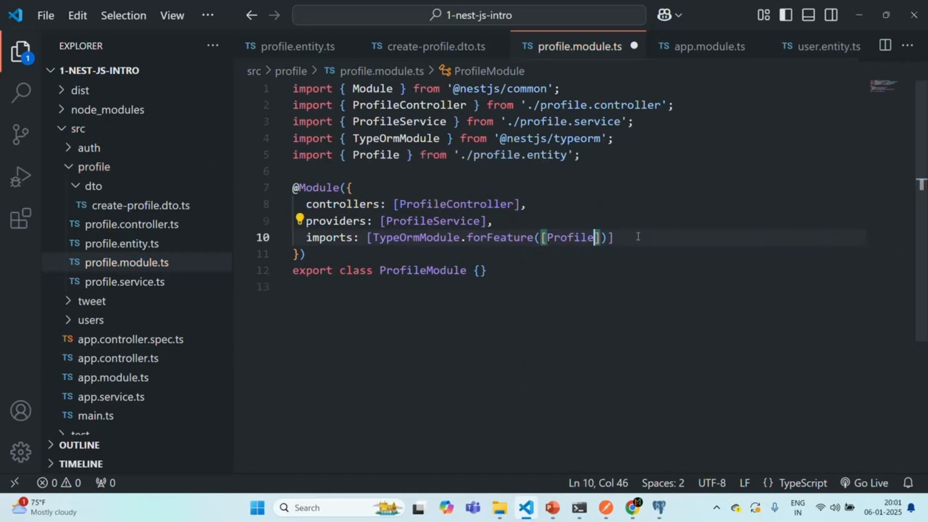
pyautogui.press('ctrl+s')
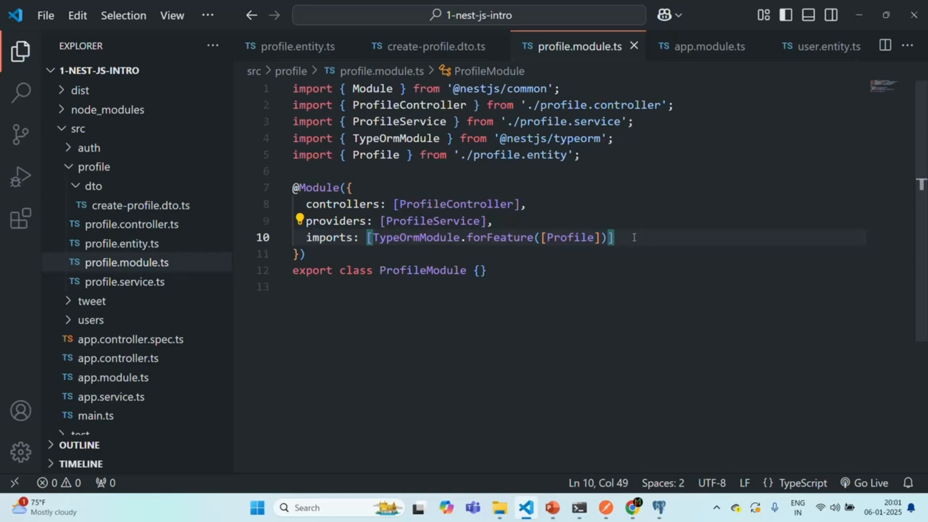
pyautogui.moveTo(660, 422)
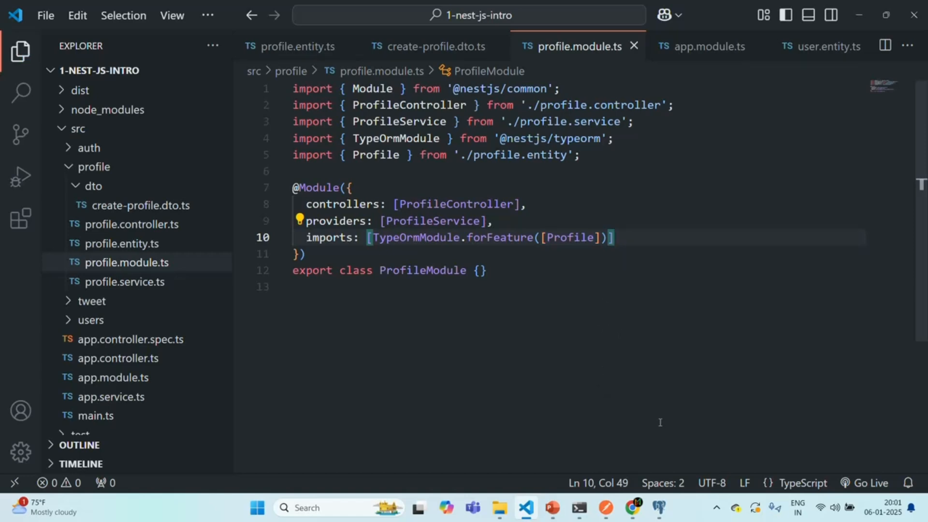
# Step: Check the restarted Nest server's log and switch to pgAdmin 4
pyautogui.click(579, 508)
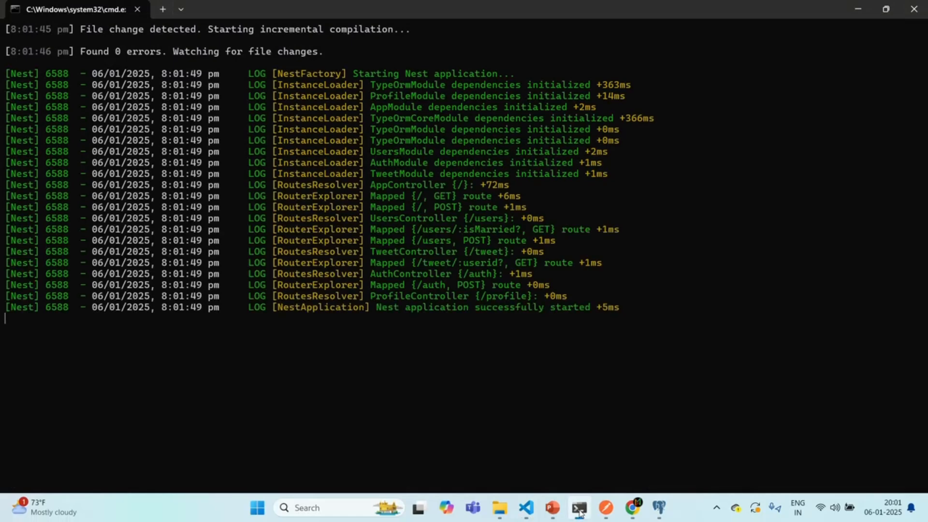
pyautogui.moveTo(308, 323)
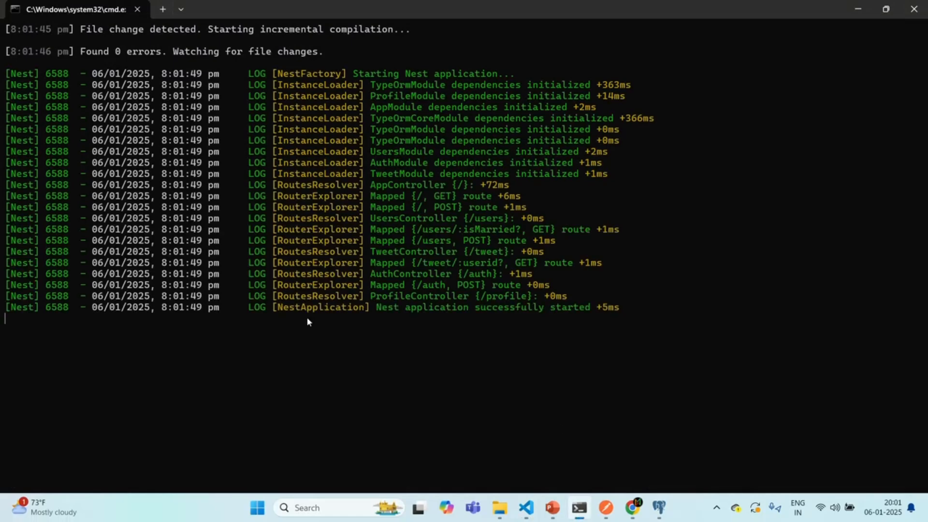
pyautogui.click(658, 508)
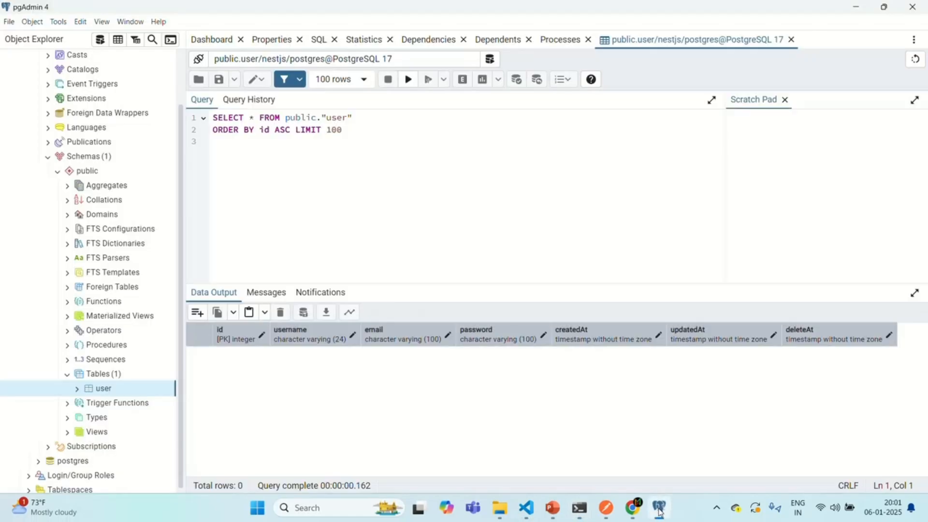
# Step: Refresh Tables and view all rows of the new profile table, showing its seven columns
pyautogui.rightClick(97, 373)
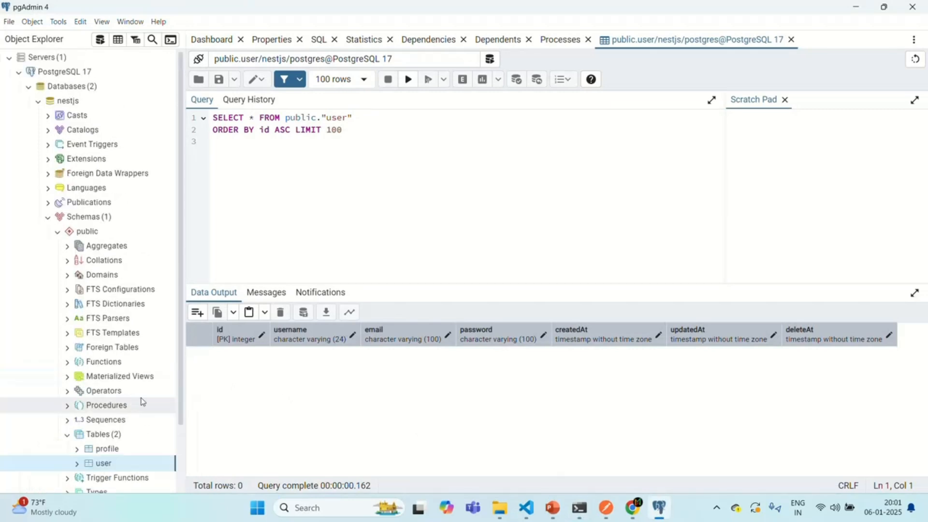
pyautogui.scroll(-3)
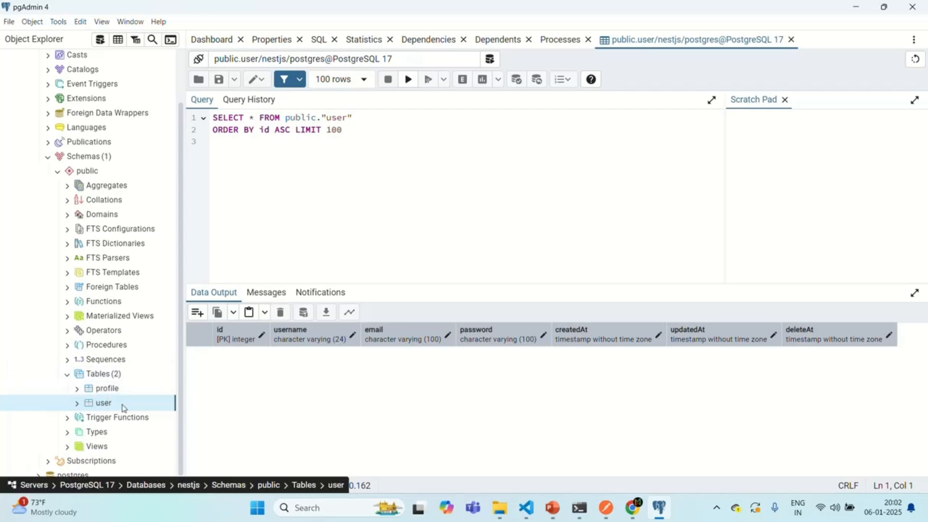
pyautogui.click(105, 389)
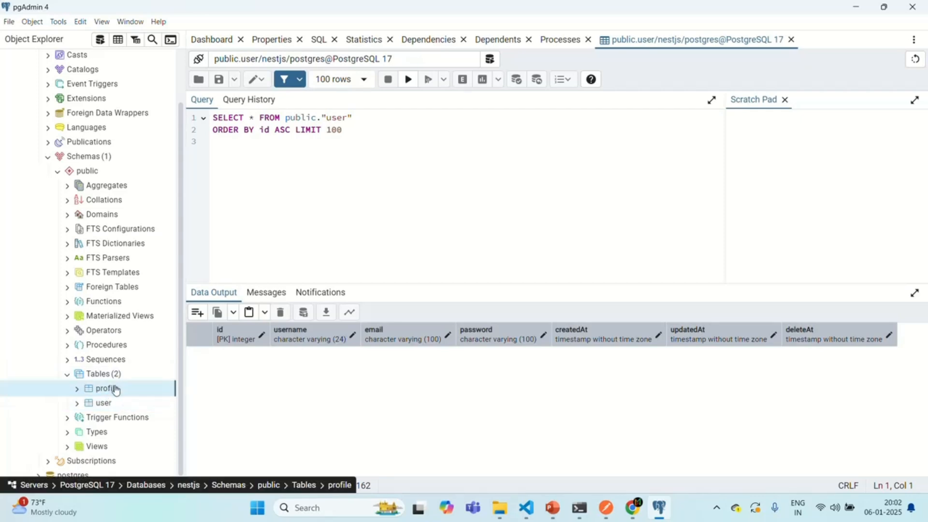
pyautogui.rightClick(102, 388)
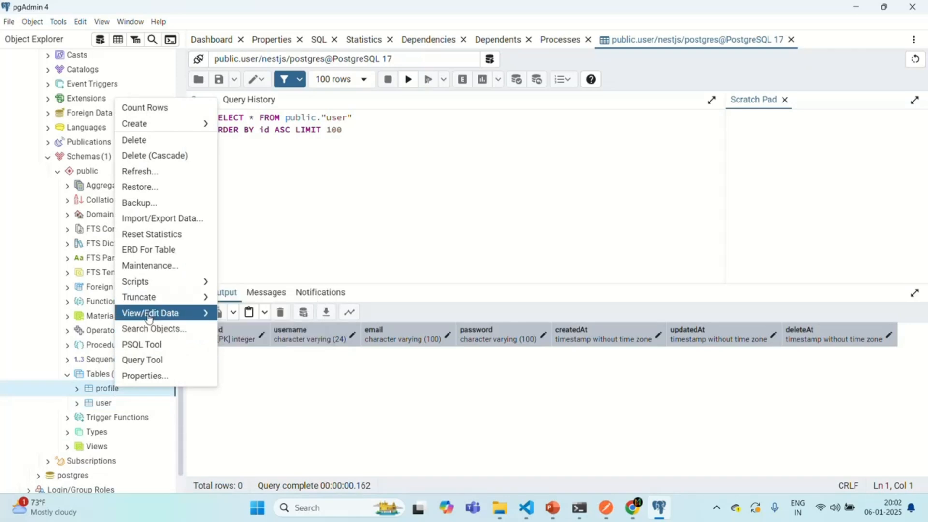
pyautogui.click(150, 313)
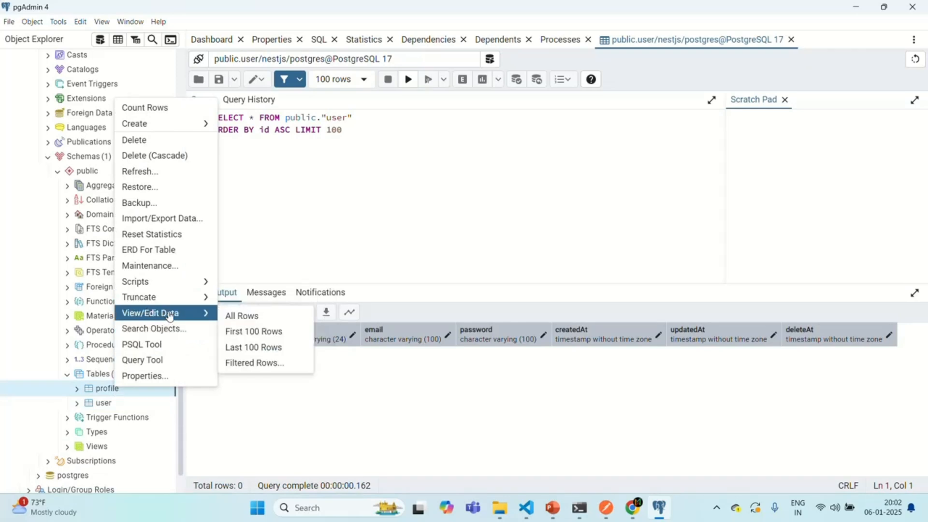
pyautogui.click(242, 315)
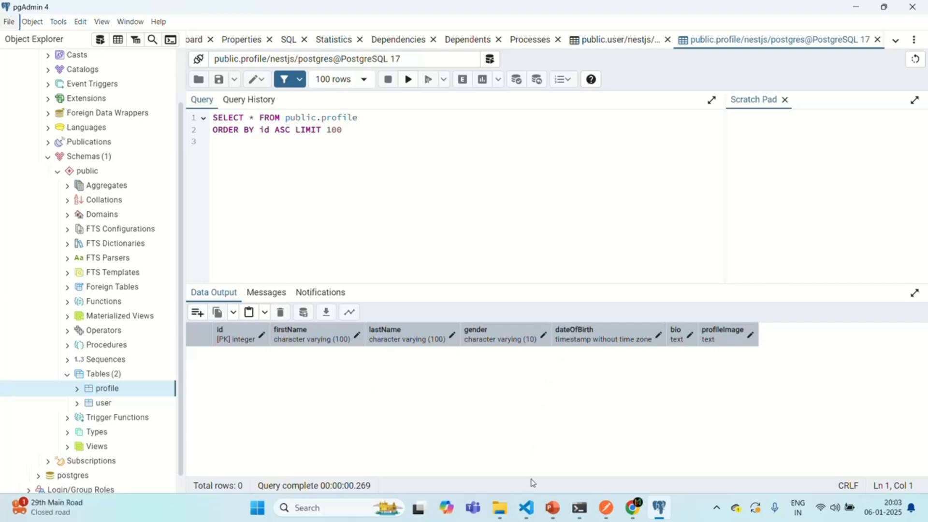
pyautogui.click(527, 508)
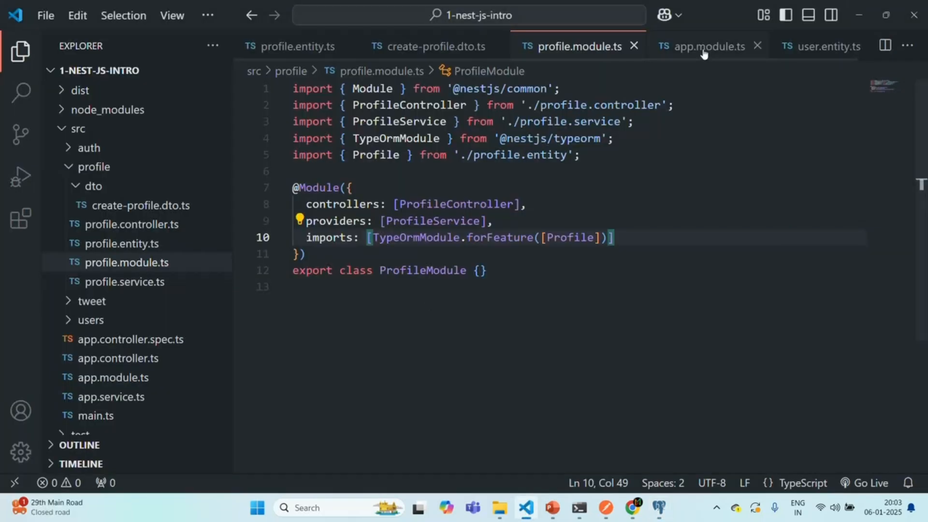
pyautogui.click(711, 45)
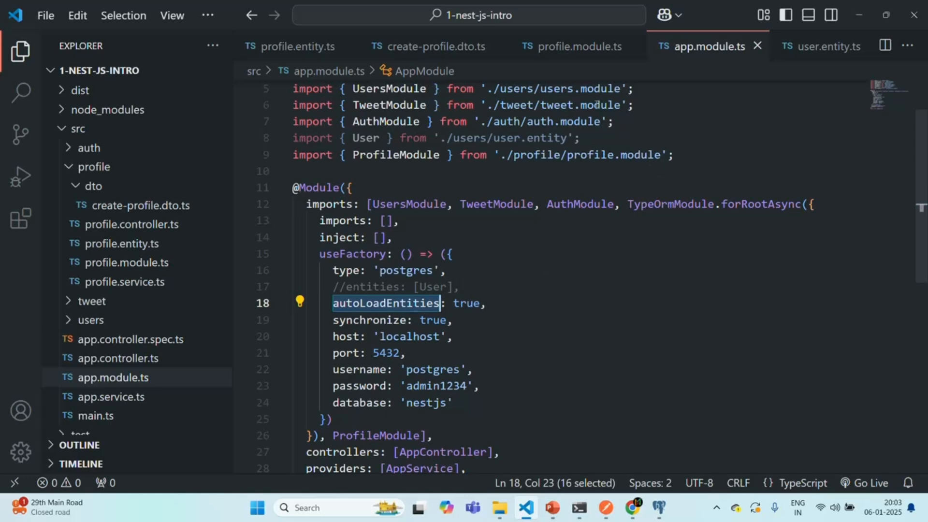
pyautogui.click(578, 47)
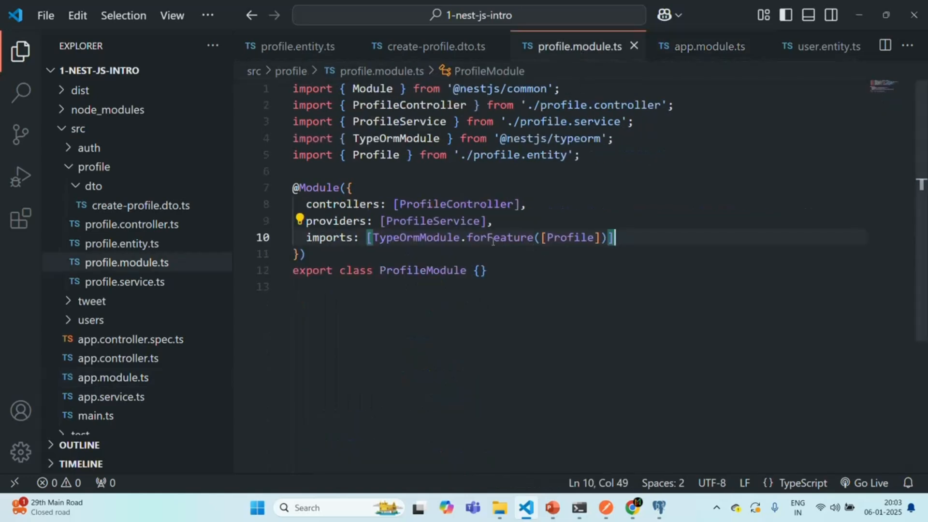
pyautogui.doubleClick(415, 237)
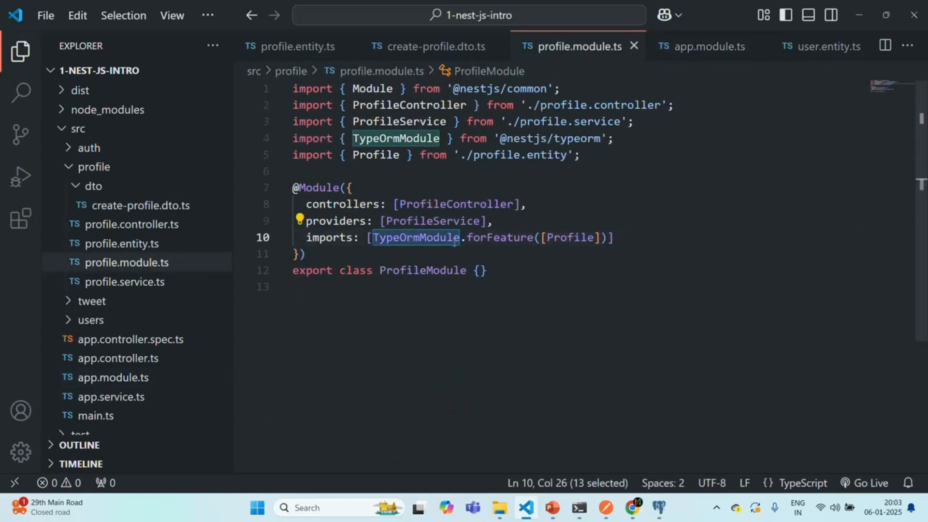
pyautogui.doubleClick(499, 238)
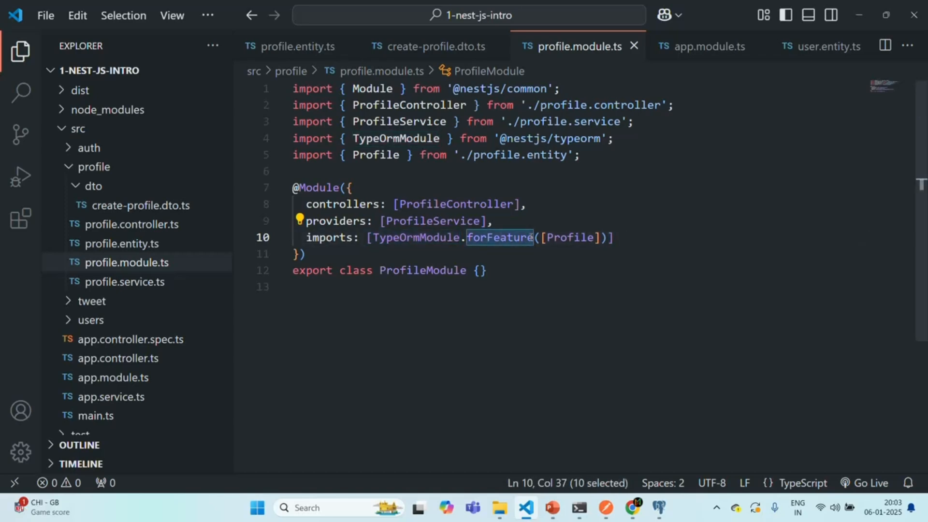
pyautogui.doubleClick(569, 237)
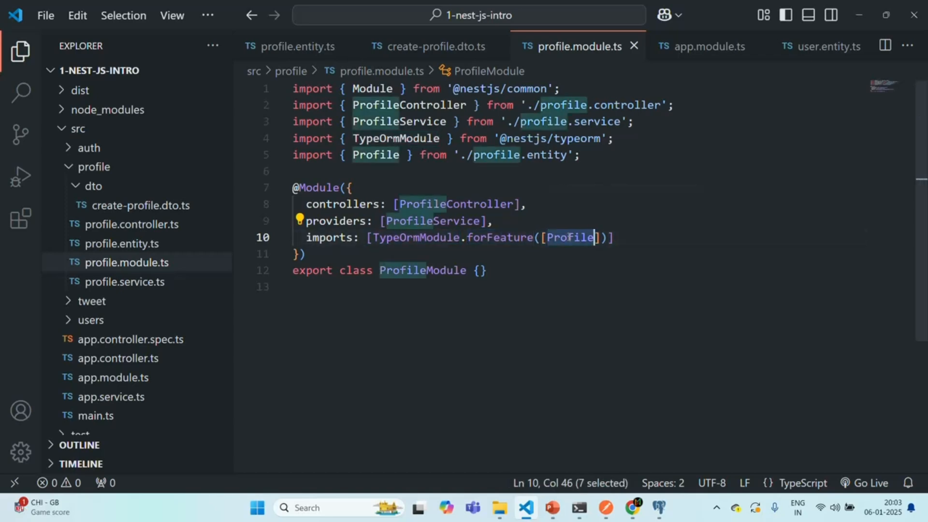
pyautogui.moveTo(568, 238)
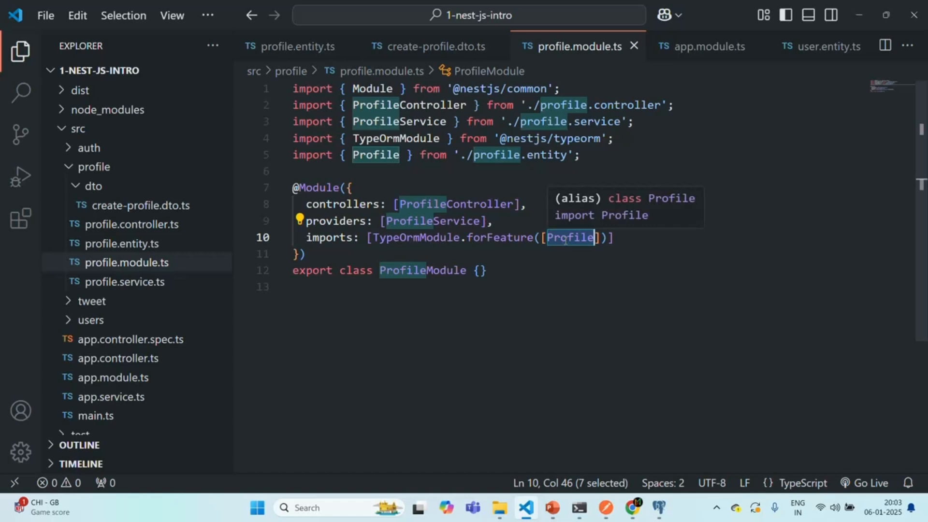